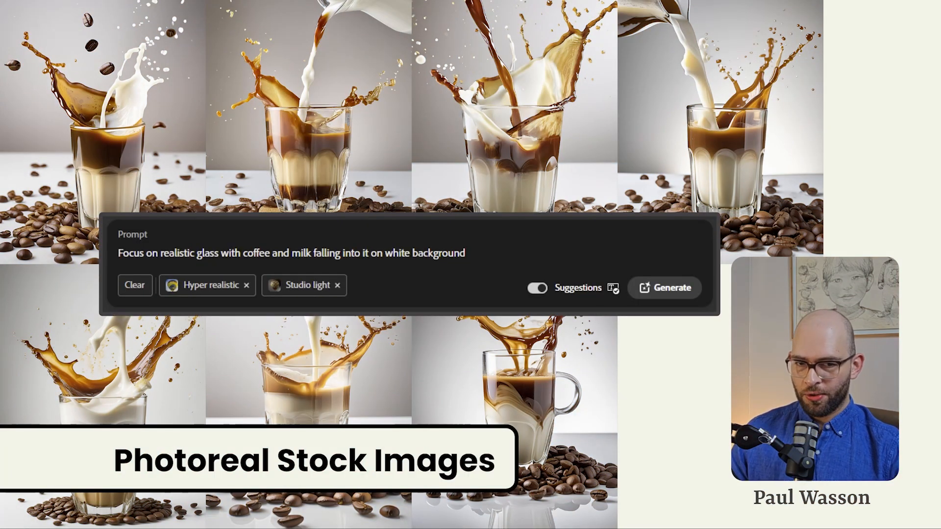
- Show earlier Adobe Firefly search suggestions from the browser address bar
click(665, 287)
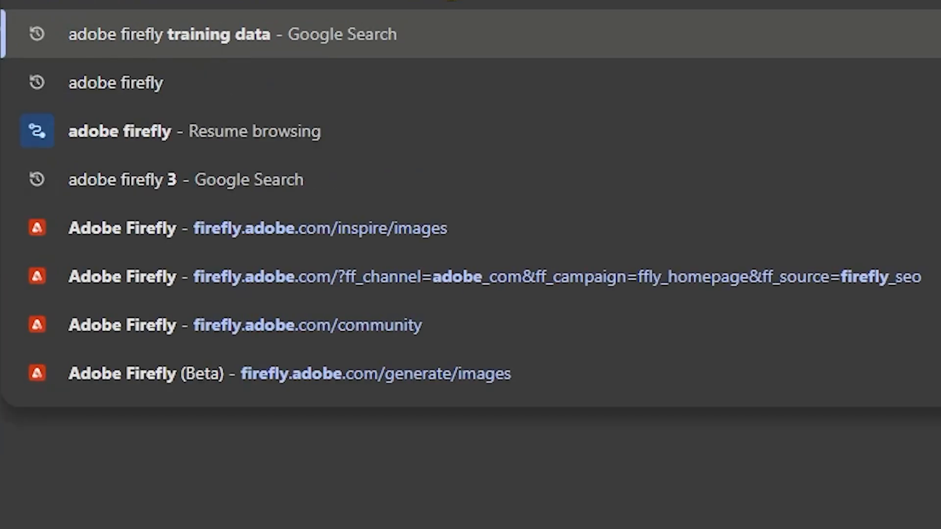
- Rerun the 'adobe firefly' search, open Adobe's Firefly page, and launch Firefly free
click(115, 82)
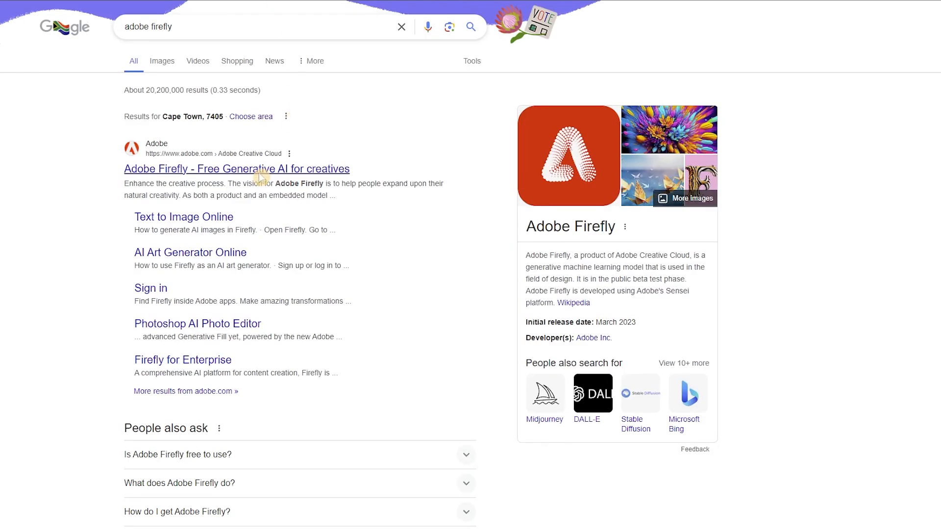
click(237, 168)
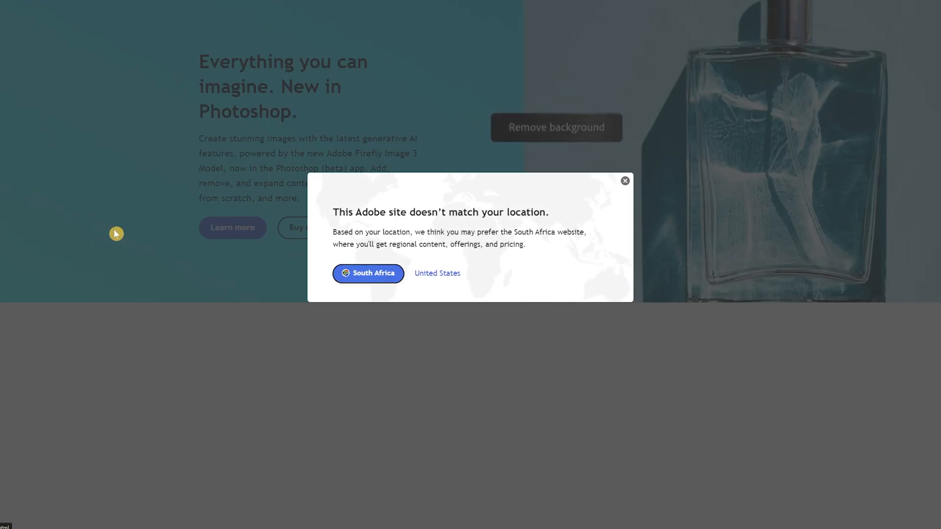
click(624, 181)
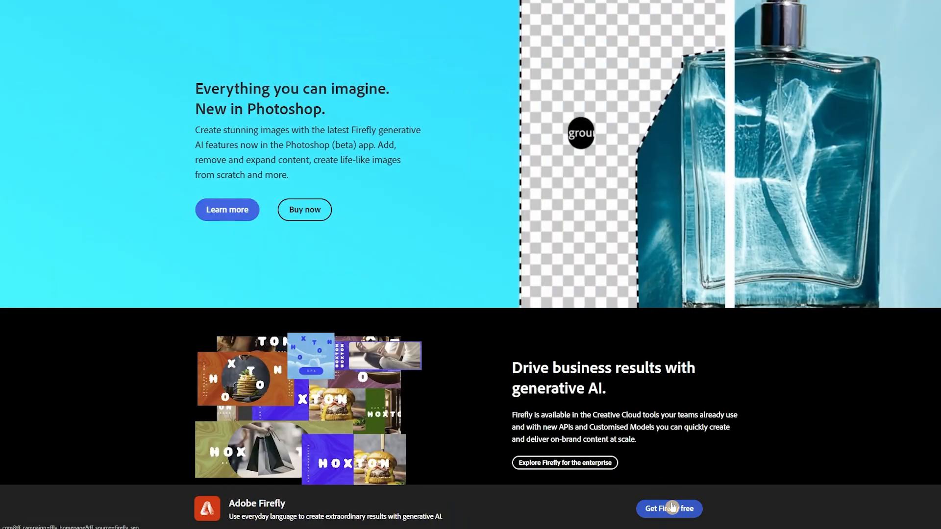
click(668, 522)
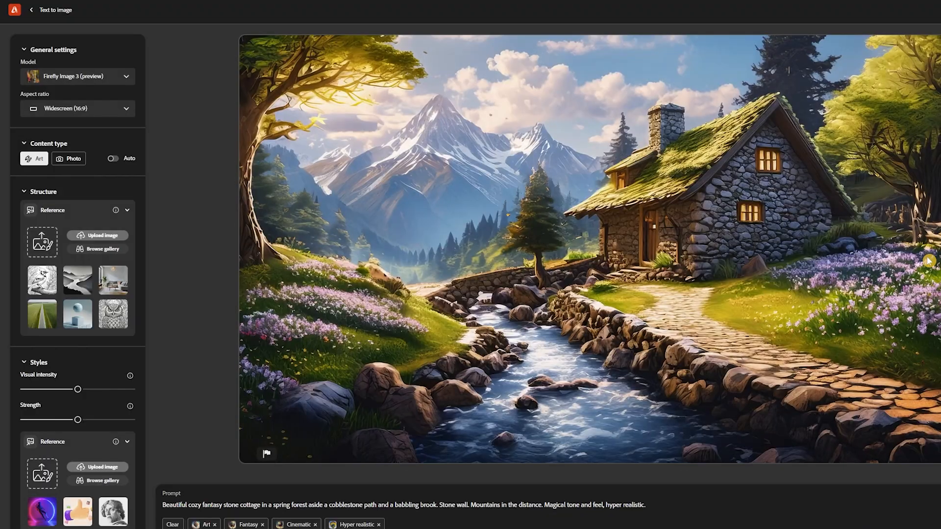
mouse_move(267, 454)
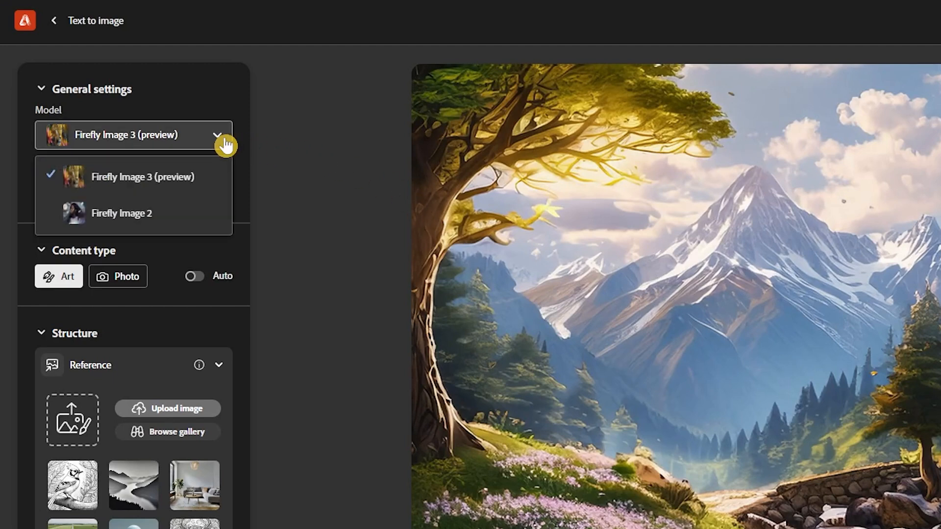
mouse_move(223, 158)
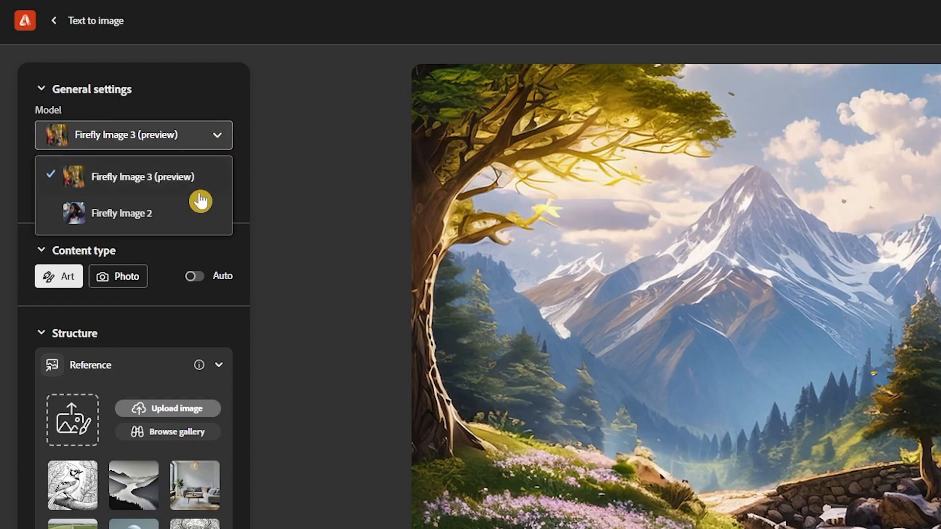
mouse_move(180, 227)
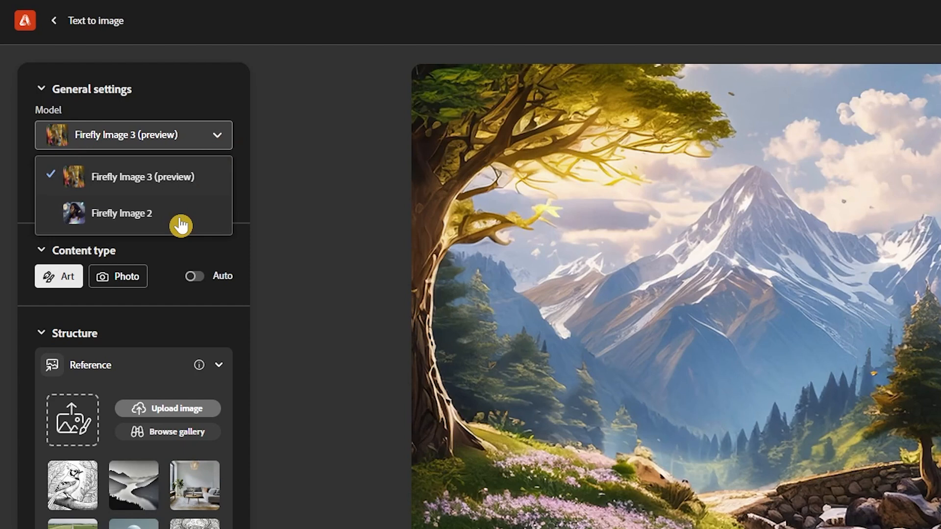
mouse_move(206, 188)
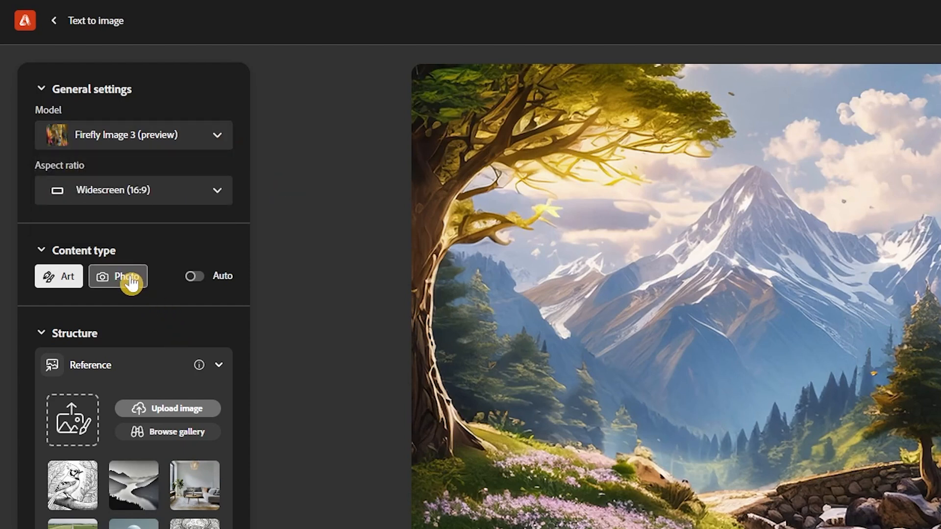
- Switch the text-to-image content type from Photo to Auto
click(58, 276)
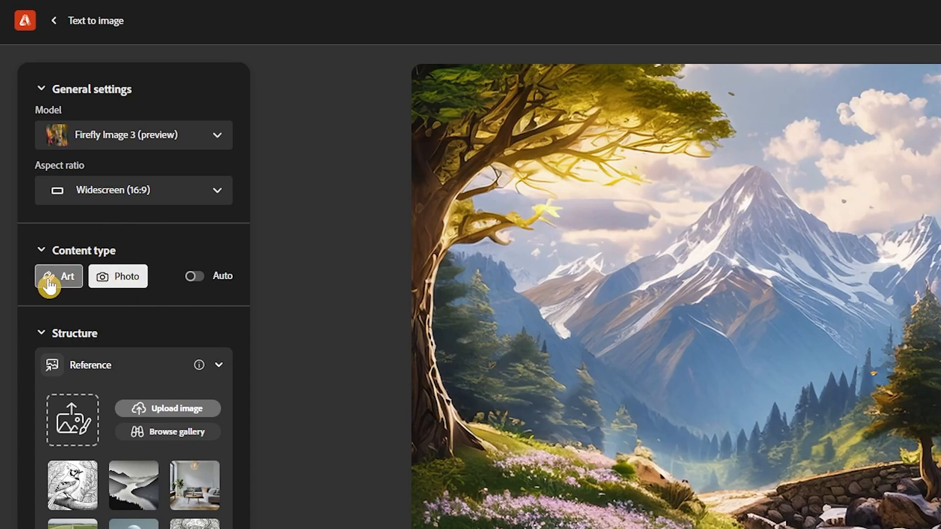
mouse_move(193, 276)
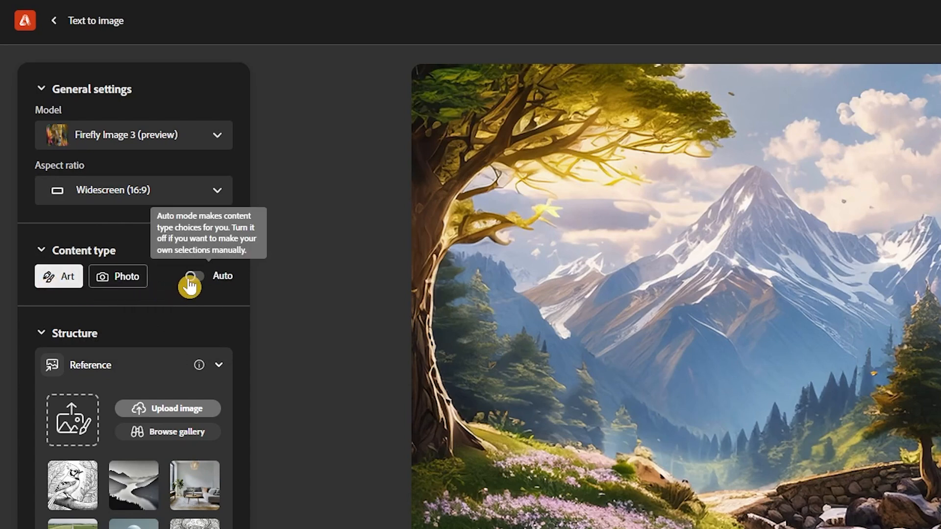
click(192, 275)
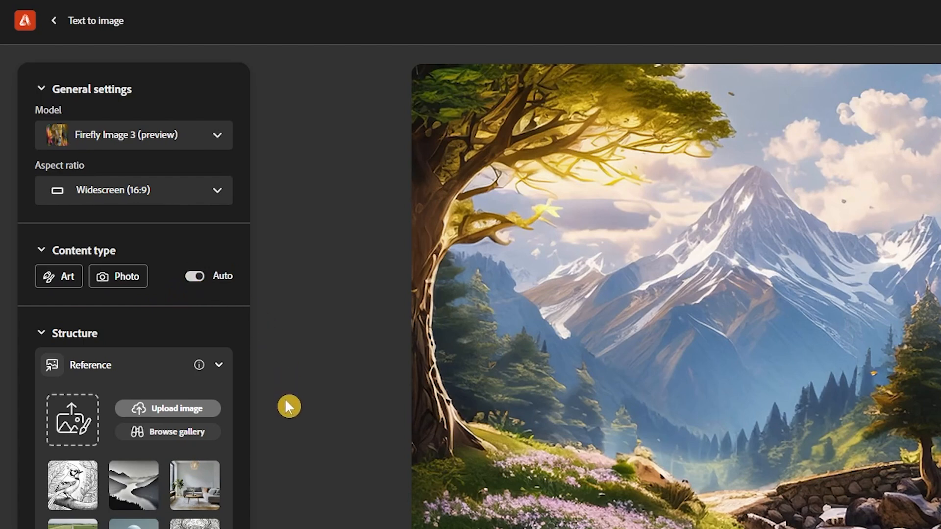
scroll(down, 3)
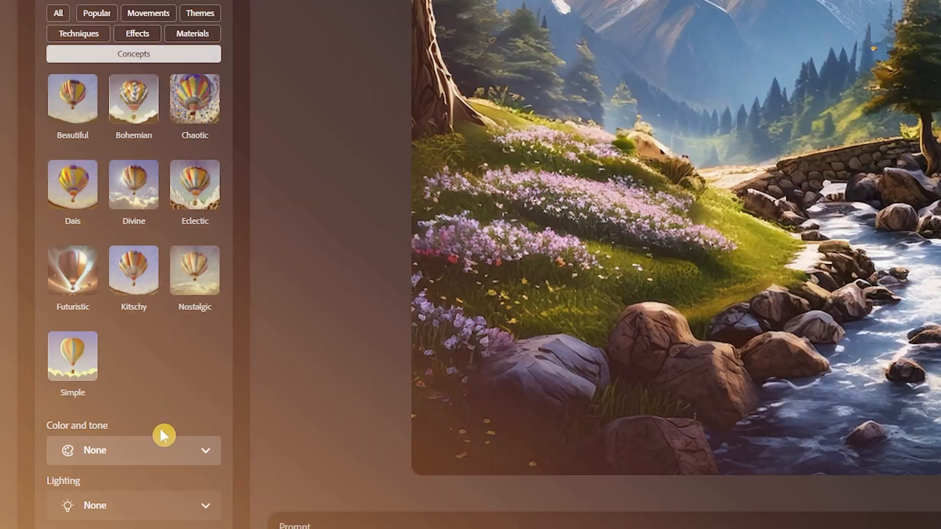
click(133, 451)
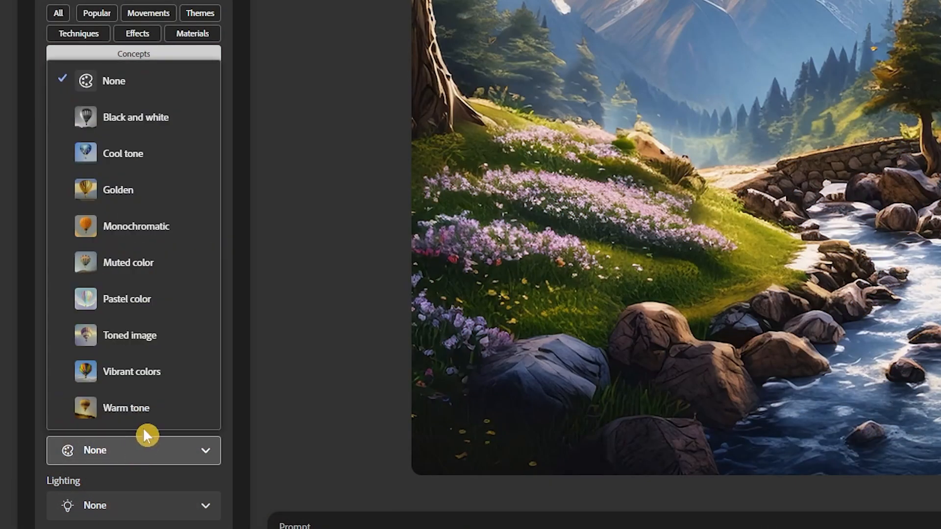
mouse_move(147, 323)
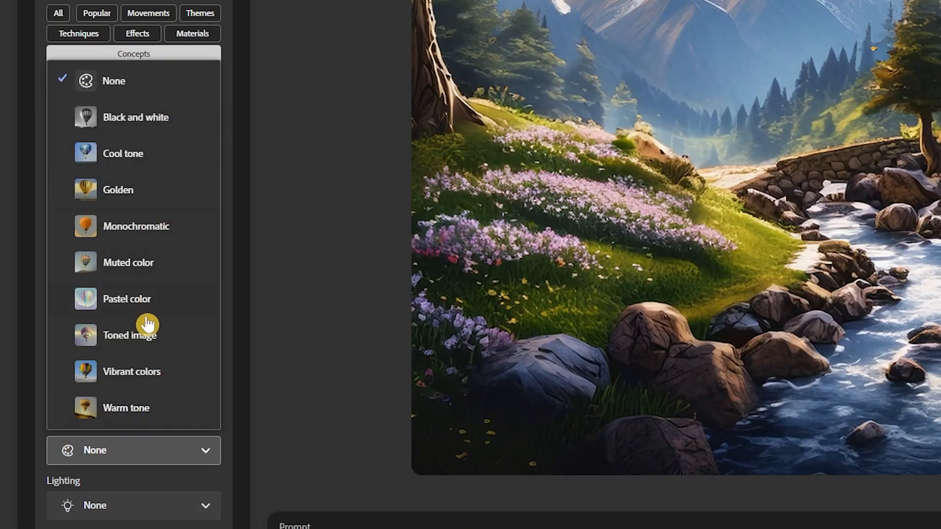
mouse_move(155, 391)
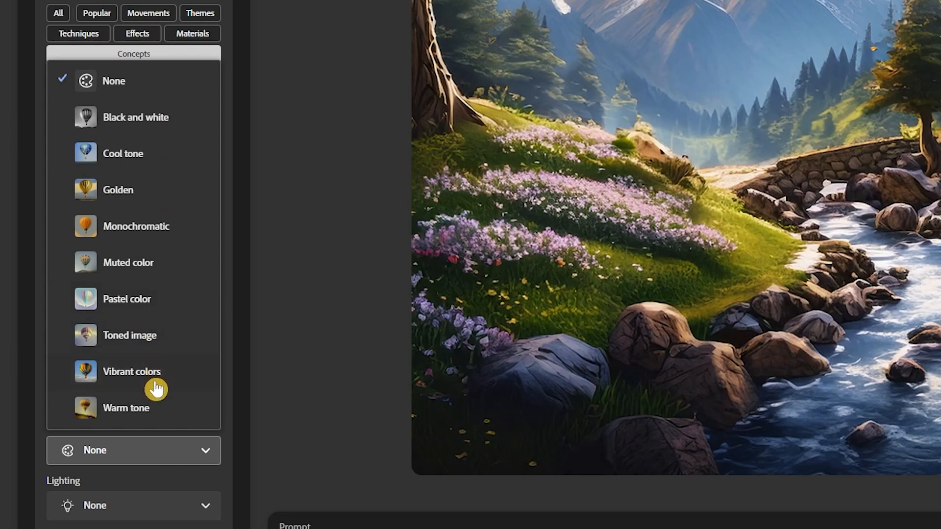
mouse_move(156, 397)
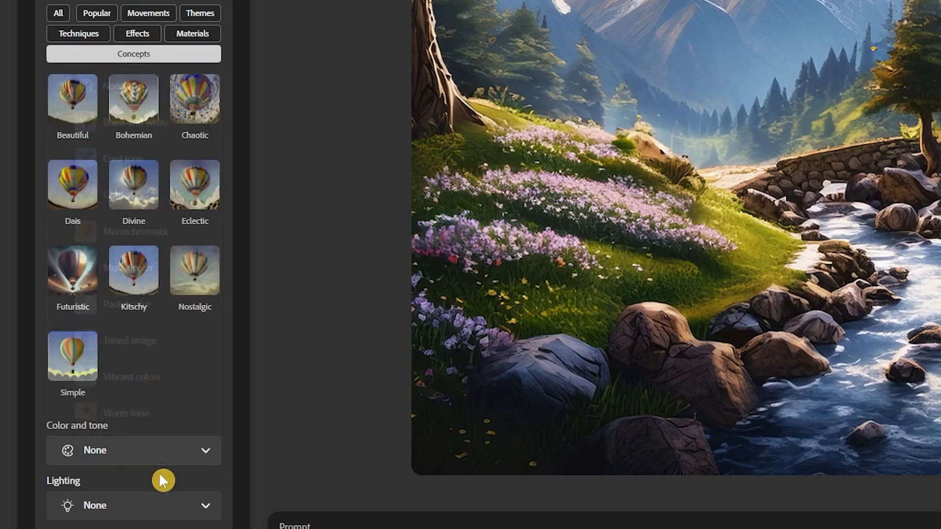
click(133, 506)
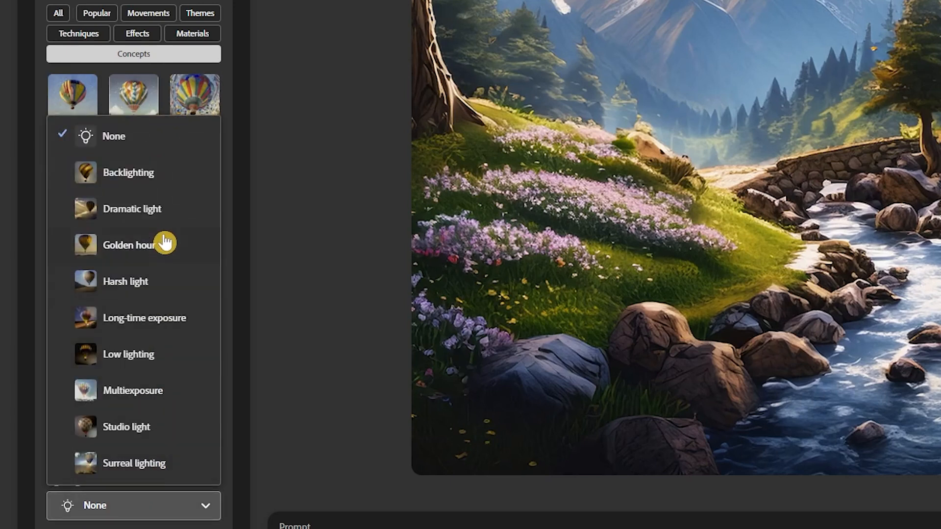
mouse_move(189, 467)
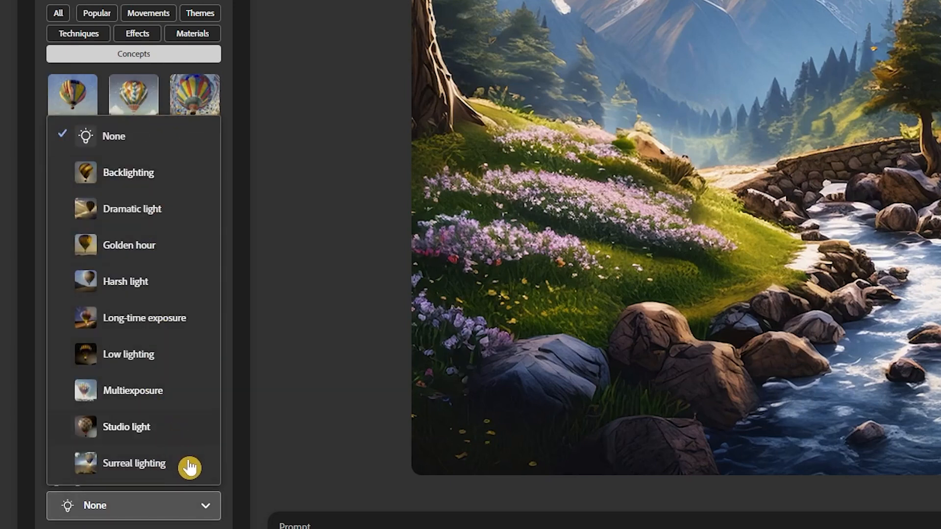
mouse_move(208, 479)
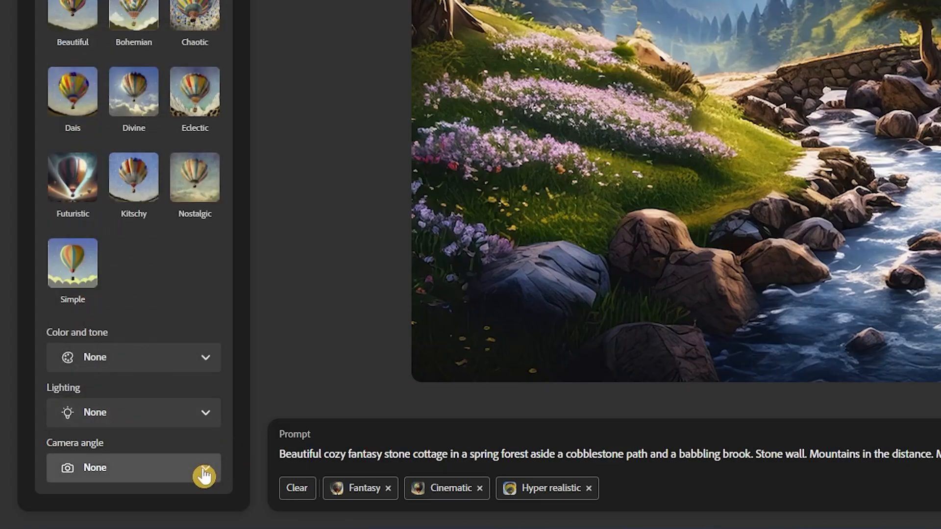
- Show the Camera angle dropdown options for the landscape
click(133, 468)
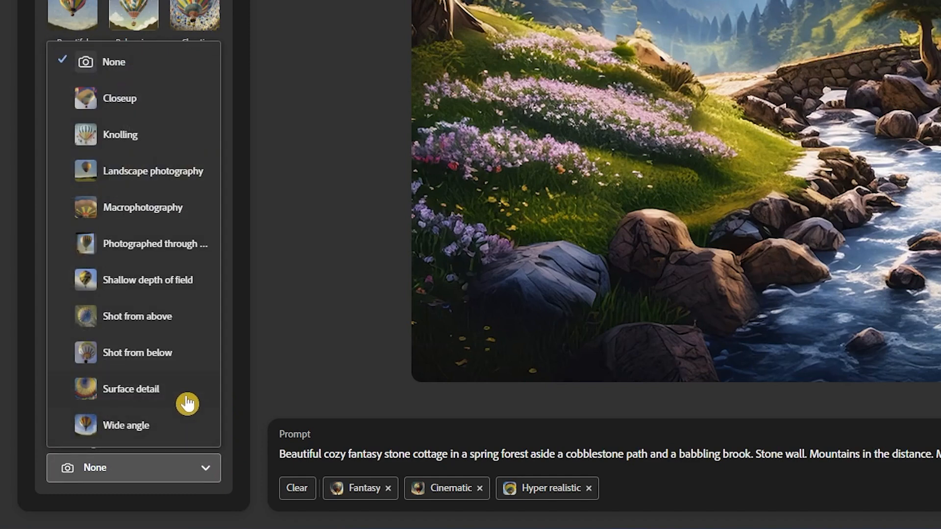
mouse_move(187, 420)
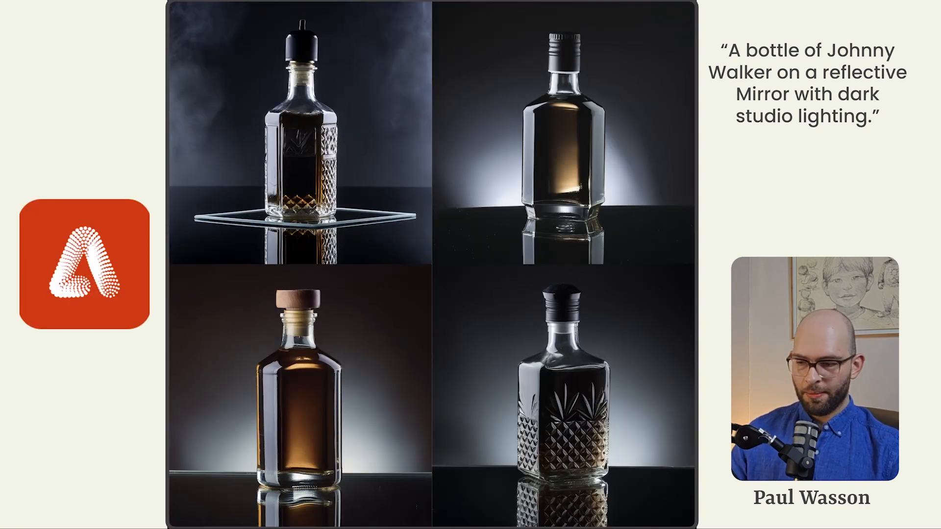
click(297, 391)
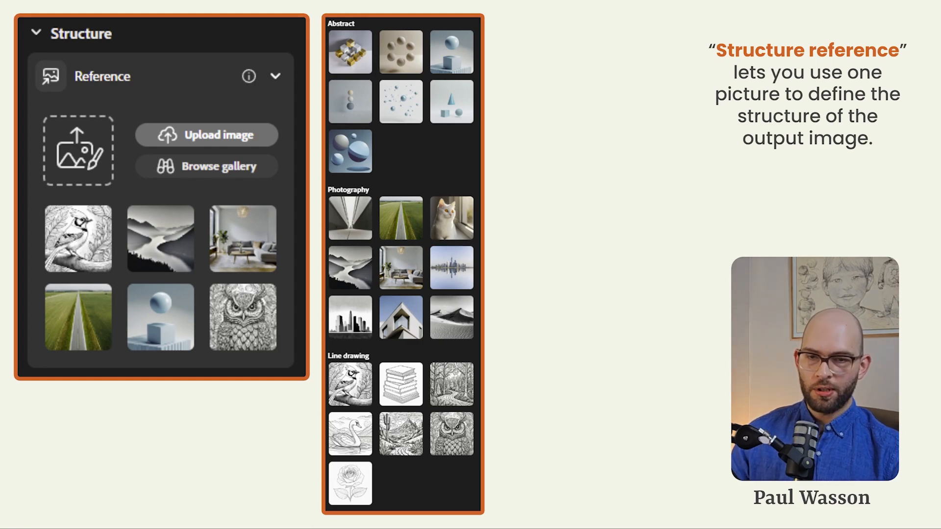
click(206, 135)
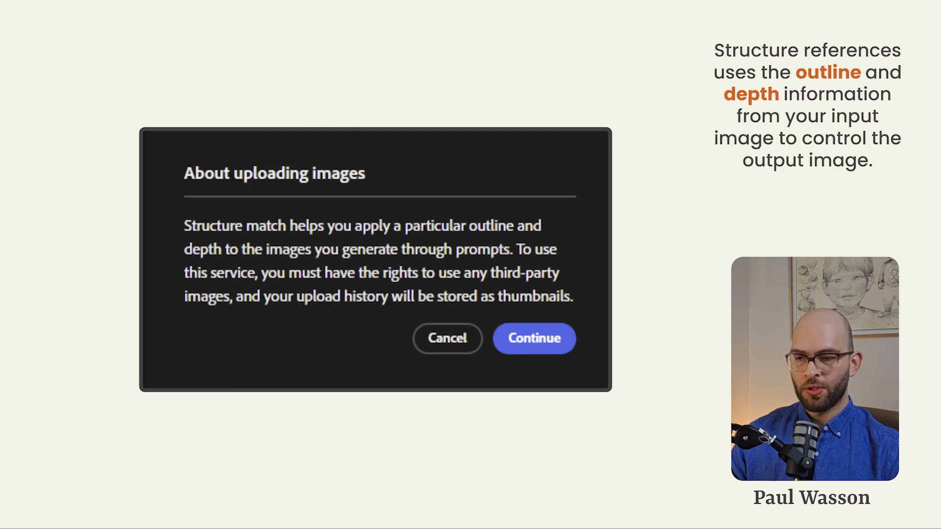
click(534, 339)
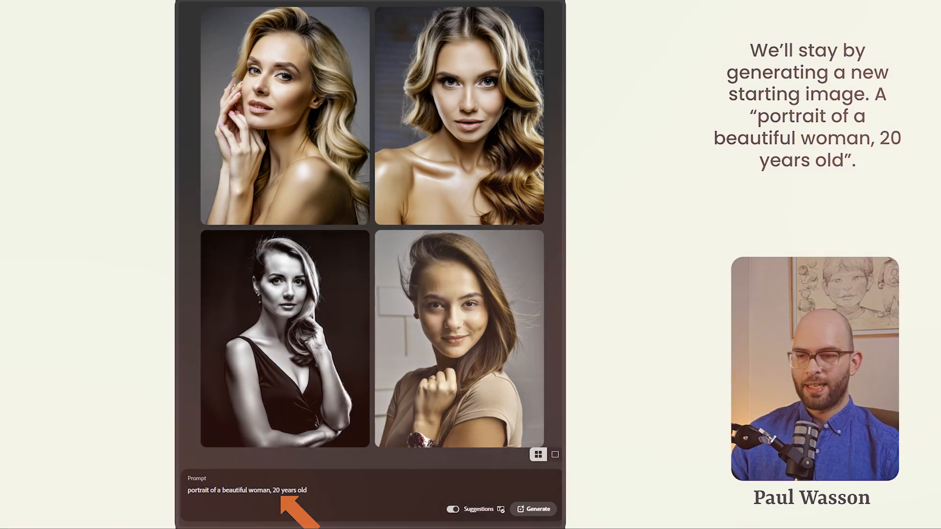
- Generate portraits from the prompt 'portrait of a beautiful woman, 20 years old'
click(396, 71)
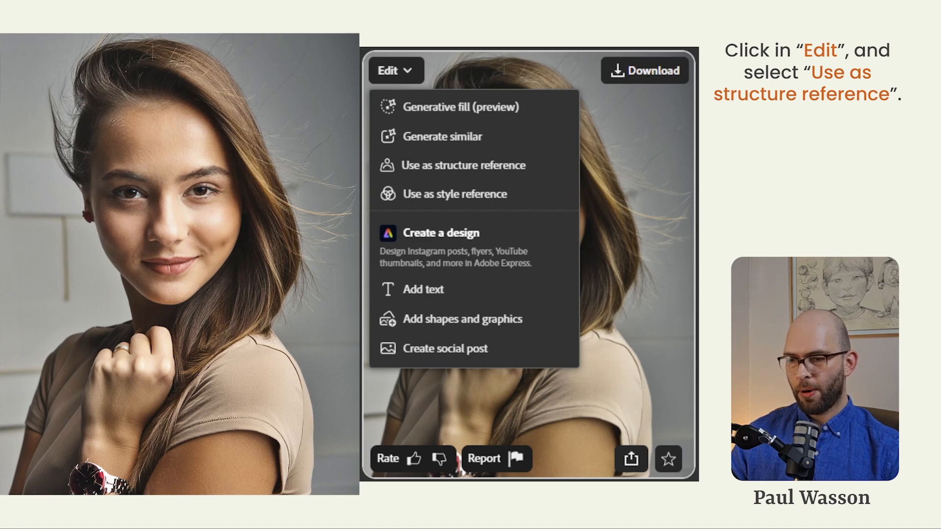
- Set the smiling brown-haired portrait as the structure reference through its Edit menu
click(463, 166)
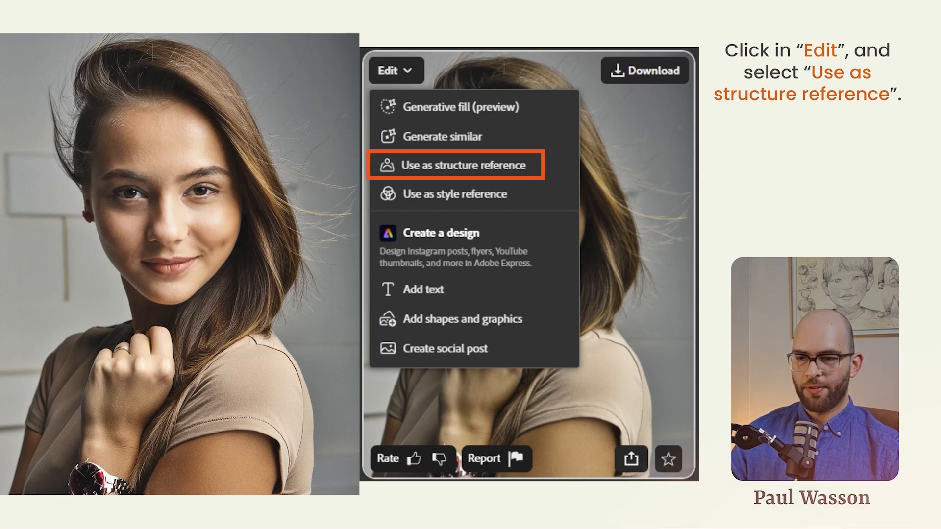
click(456, 166)
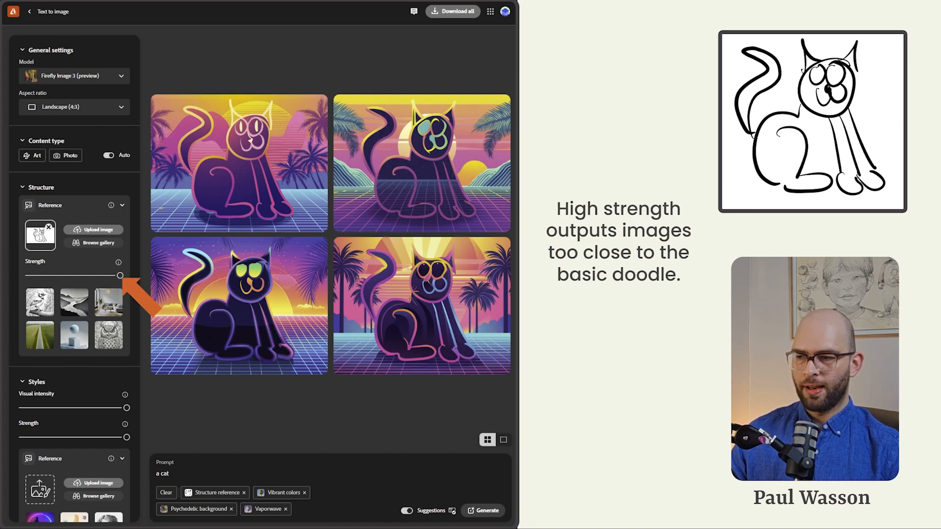
- Drag the structure Strength slider to its maximum for the vaporwave cat doodle
drag(120, 275, 72, 258)
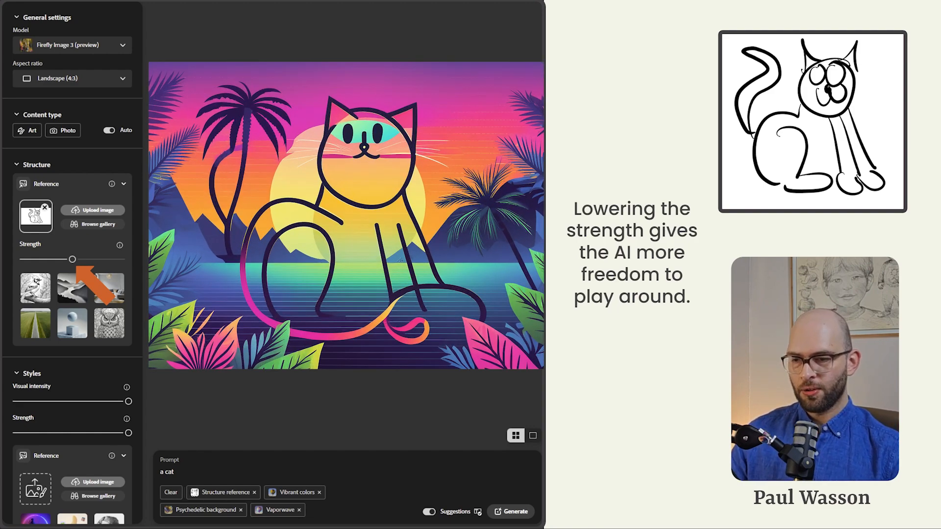
- View all four generated cats, then drop structure strength to its lowest value
click(512, 512)
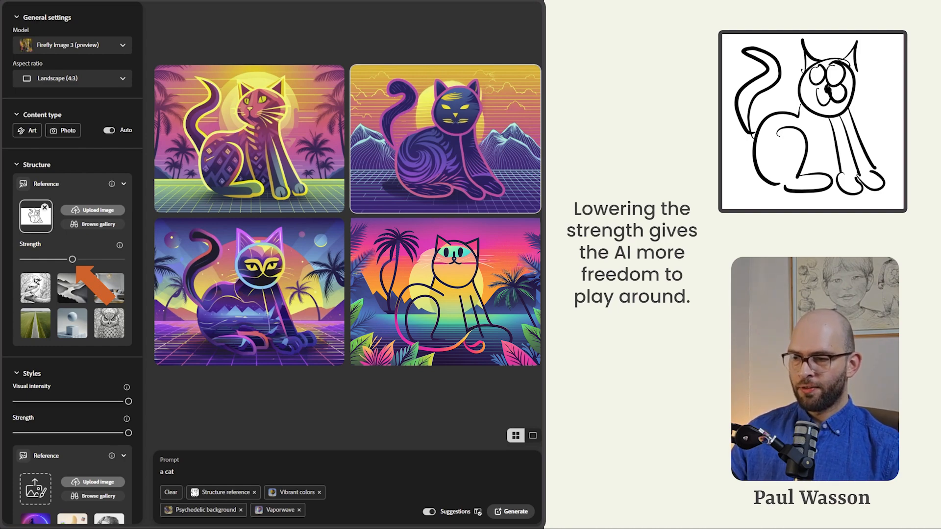
drag(72, 259, 30, 275)
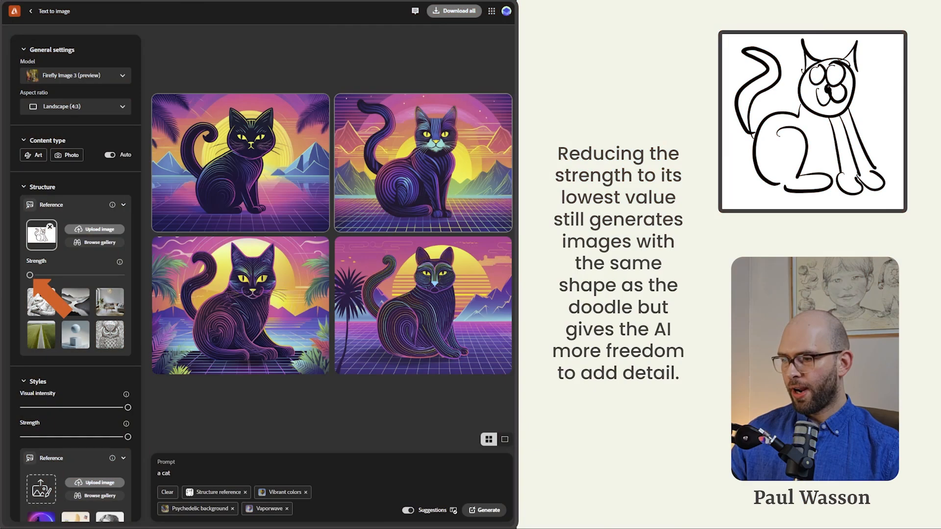